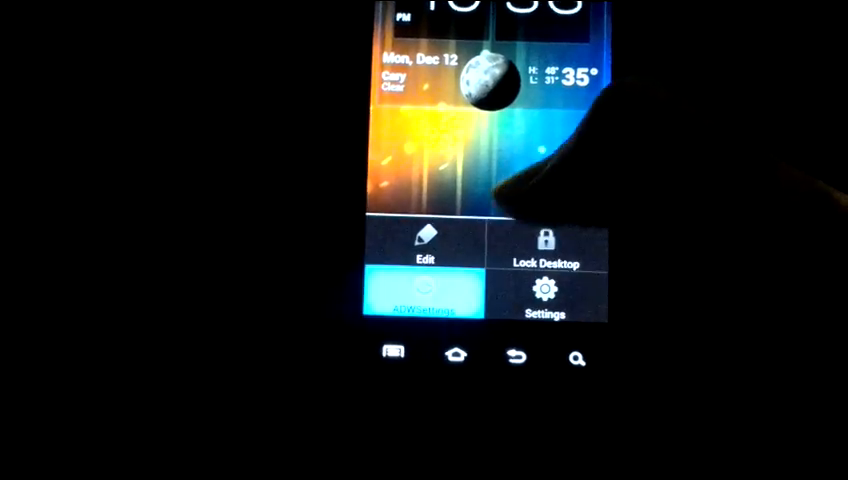
Open ADW Launcher's lockscreen preferences from the home screen menu via Settings and Tweaks.
{"action": "left_click", "coordinate": [546, 295]}
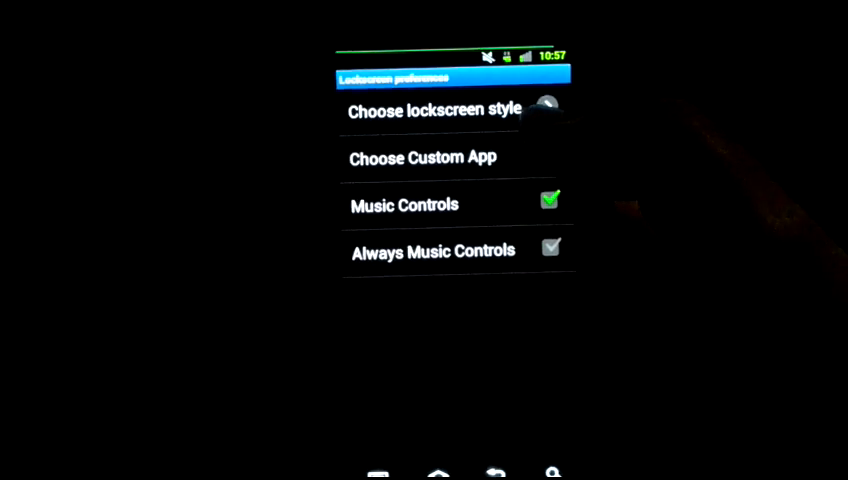
Choose a custom app to show on the lockscreen and return to Tweaks.
{"action": "left_click", "coordinate": [422, 158]}
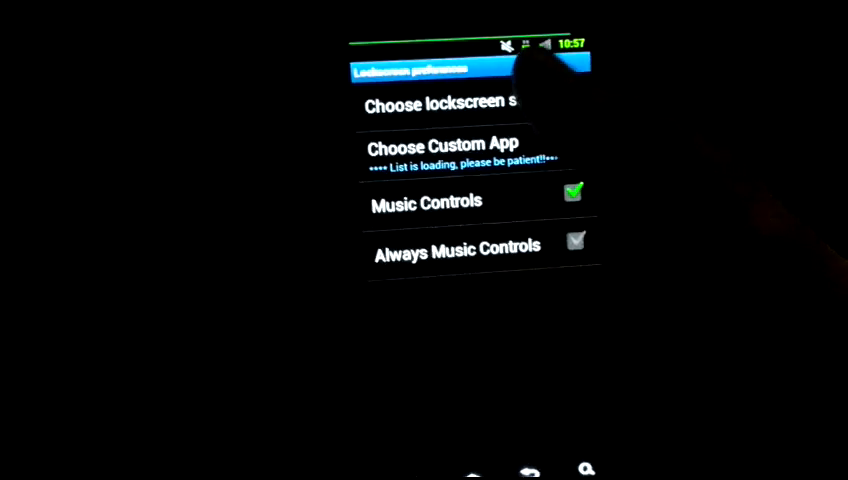
{"action": "left_click", "coordinate": [443, 103]}
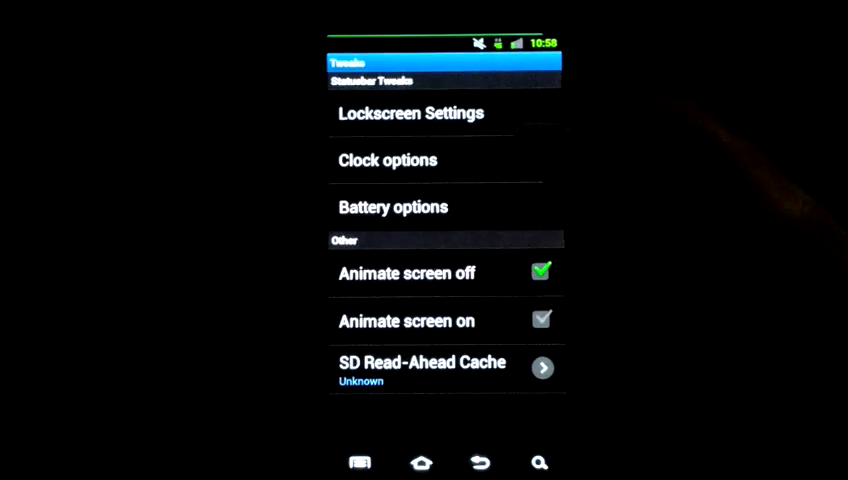
Open the clock colour picker and copy the red hex colour code.
{"action": "left_click", "coordinate": [387, 160]}
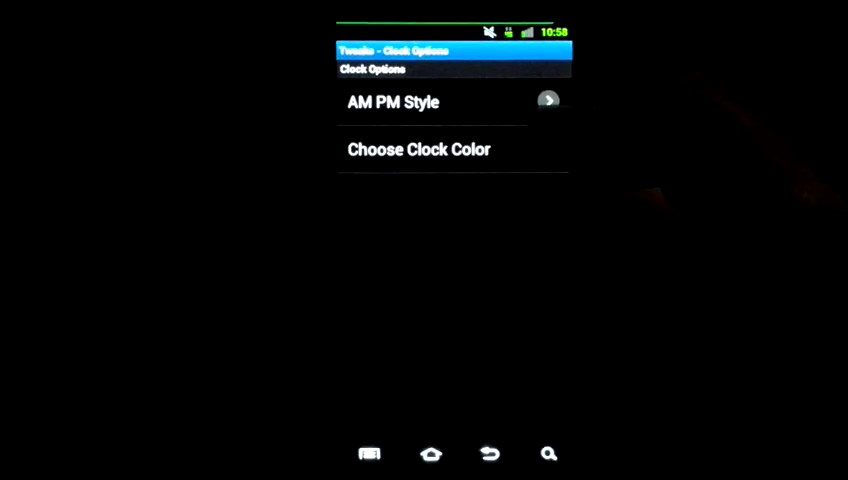
{"action": "left_click", "coordinate": [418, 149]}
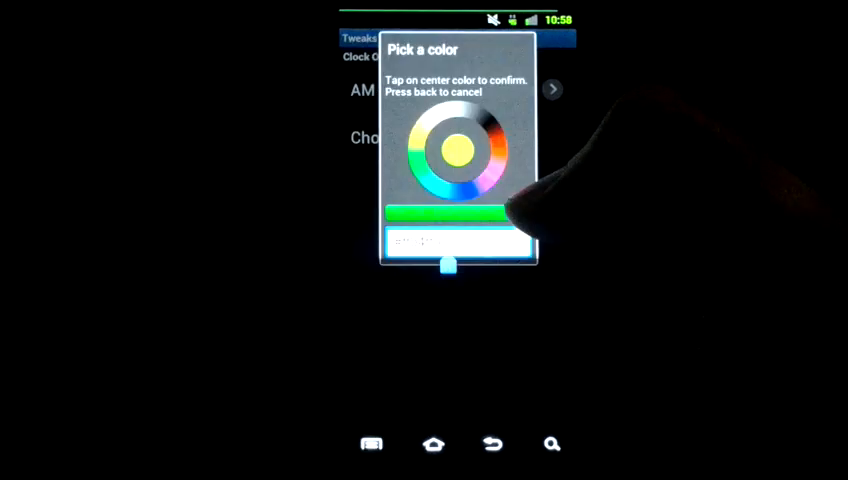
{"action": "left_click", "coordinate": [457, 241]}
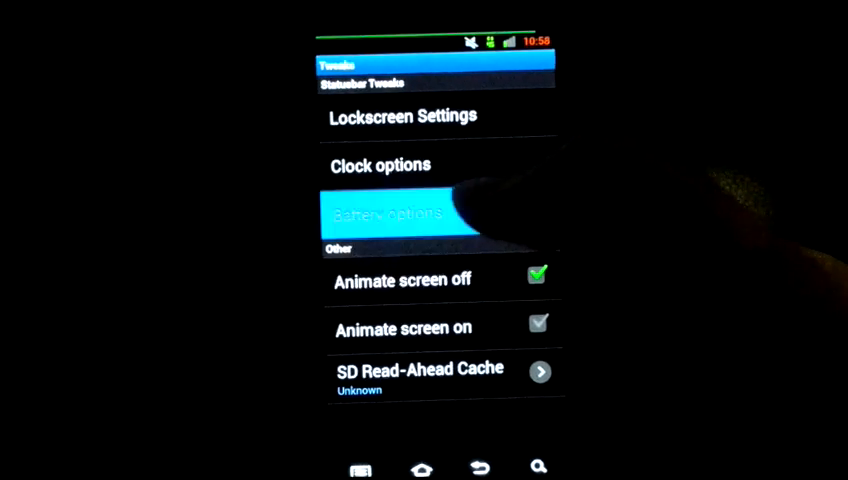
Turn off the standard battery icon in favour of the MIUI bar, without automatic colouring.
{"action": "left_click", "coordinate": [410, 215]}
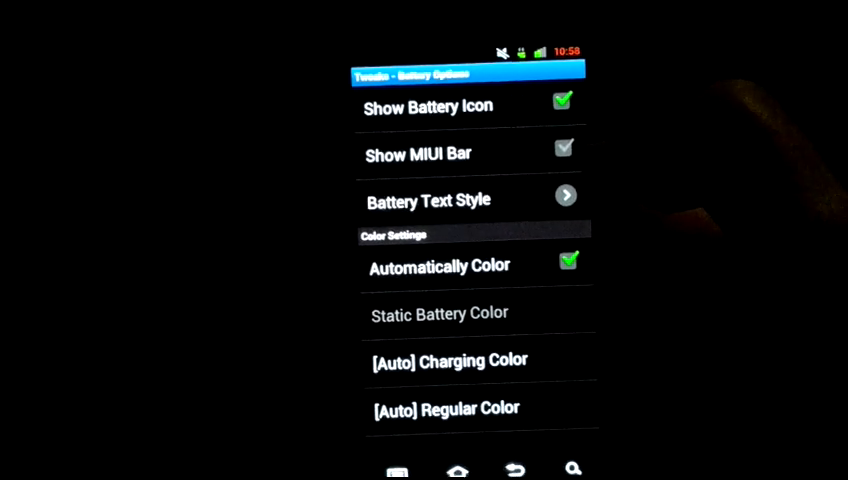
{"action": "left_click", "coordinate": [428, 200]}
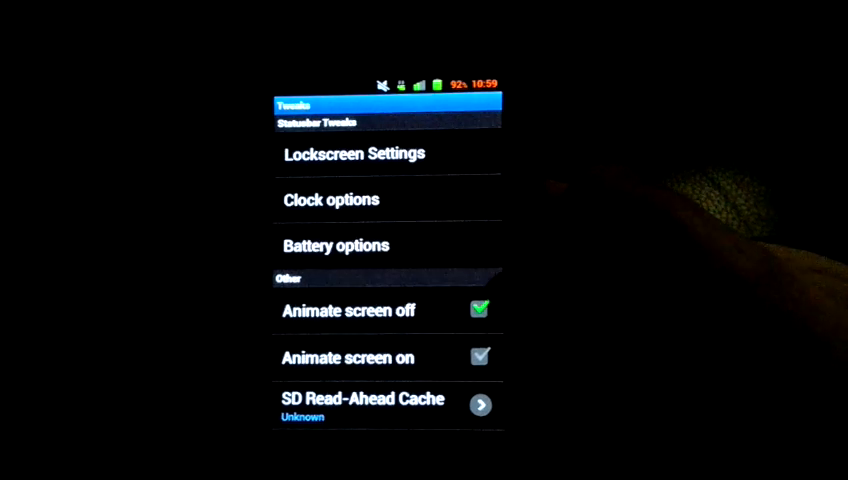
Paste the copied hex code as the static battery colour, then back out to Settings.
{"action": "left_click", "coordinate": [335, 245]}
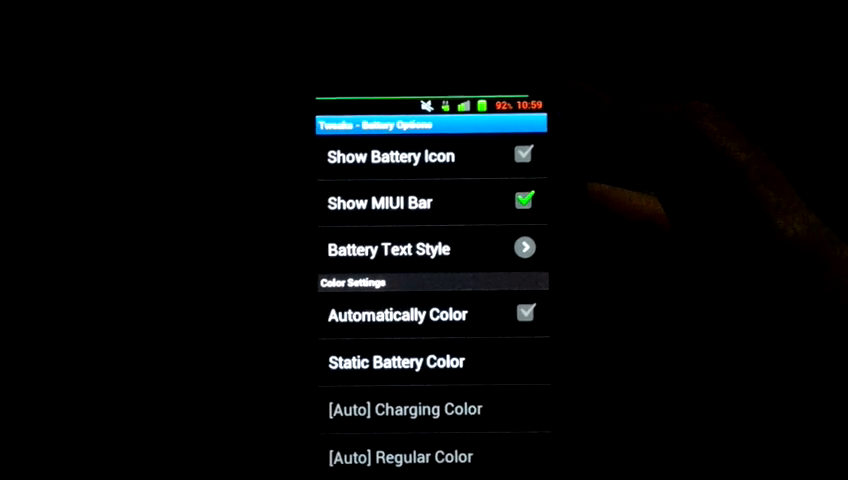
{"action": "scroll", "scroll_direction": "down", "scroll_amount": 3}
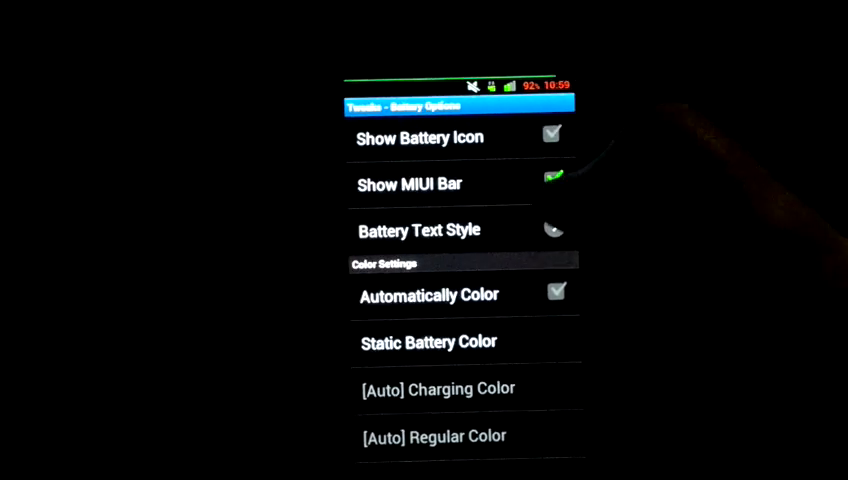
{"action": "left_click", "coordinate": [419, 230]}
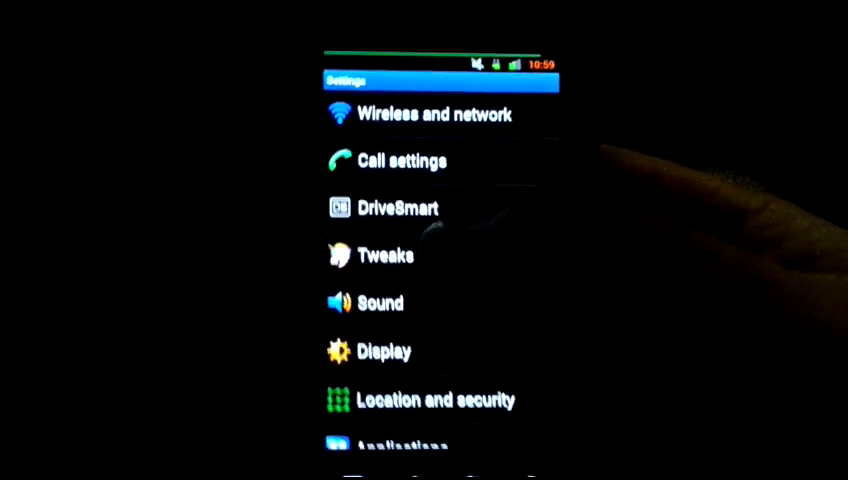
Open a settings category from the main Settings list.
{"action": "left_click", "coordinate": [386, 255]}
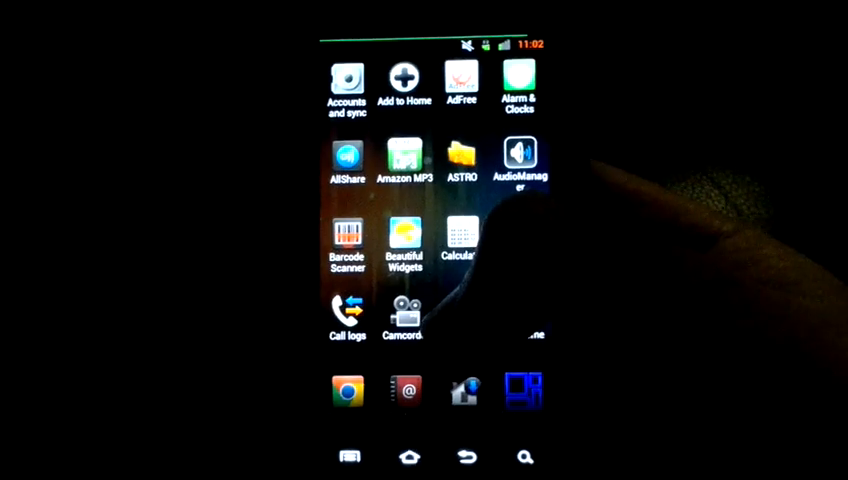
Close the app drawer to show the home screen's clock and weather widget.
{"action": "left_click", "coordinate": [411, 456]}
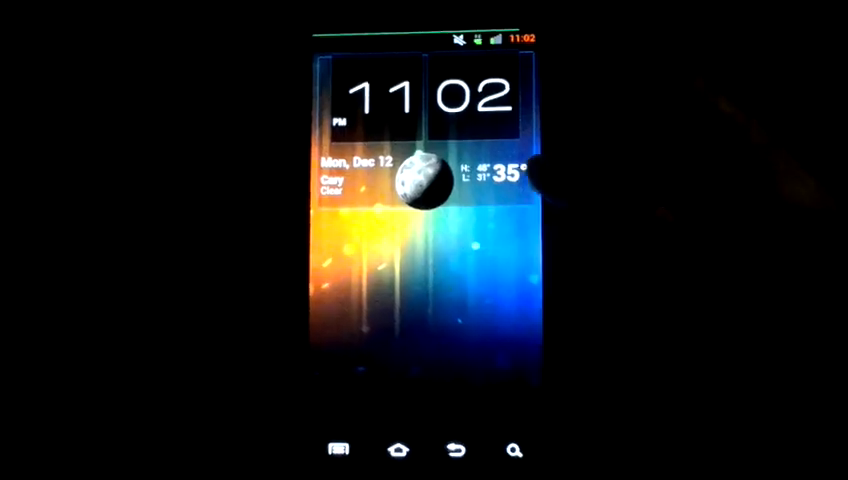